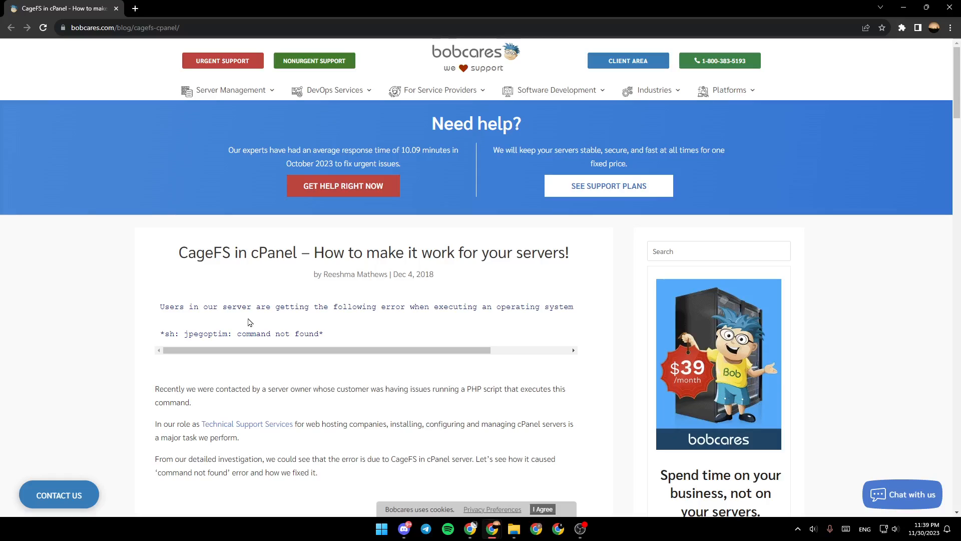
mouse_move(312, 310)
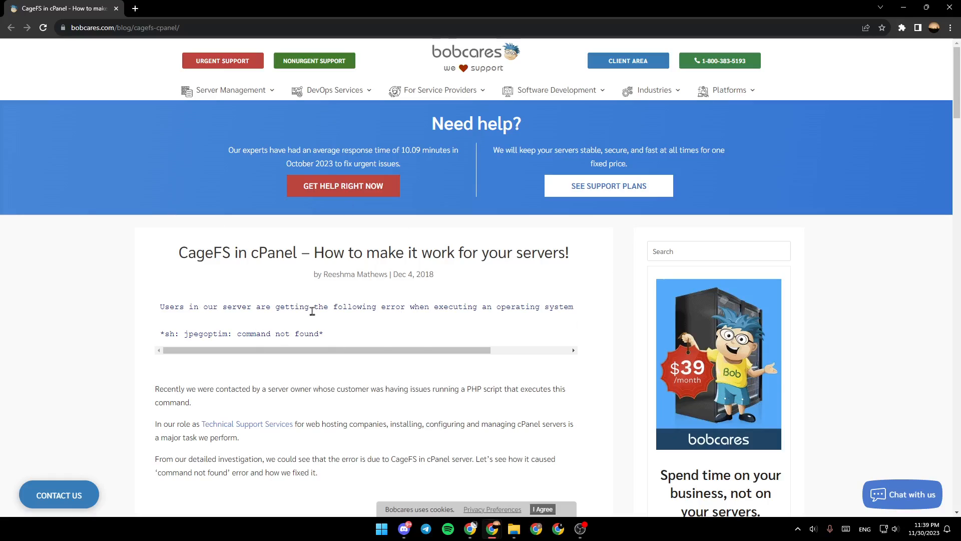
mouse_move(480, 247)
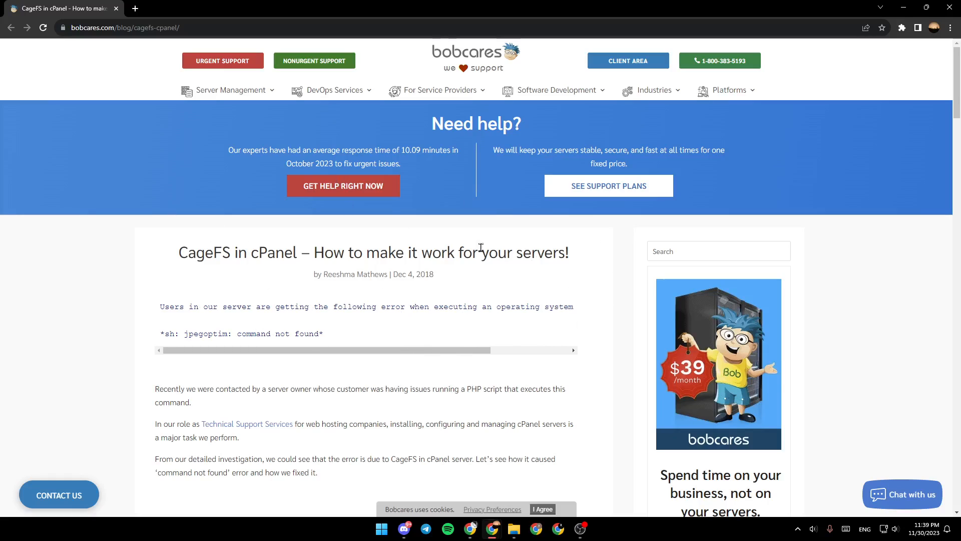
mouse_move(587, 286)
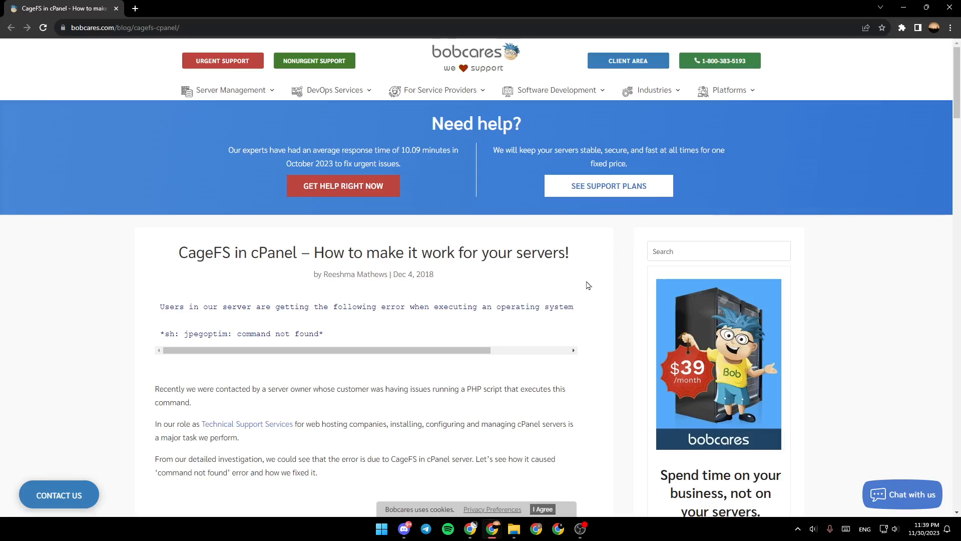
mouse_move(649, 282)
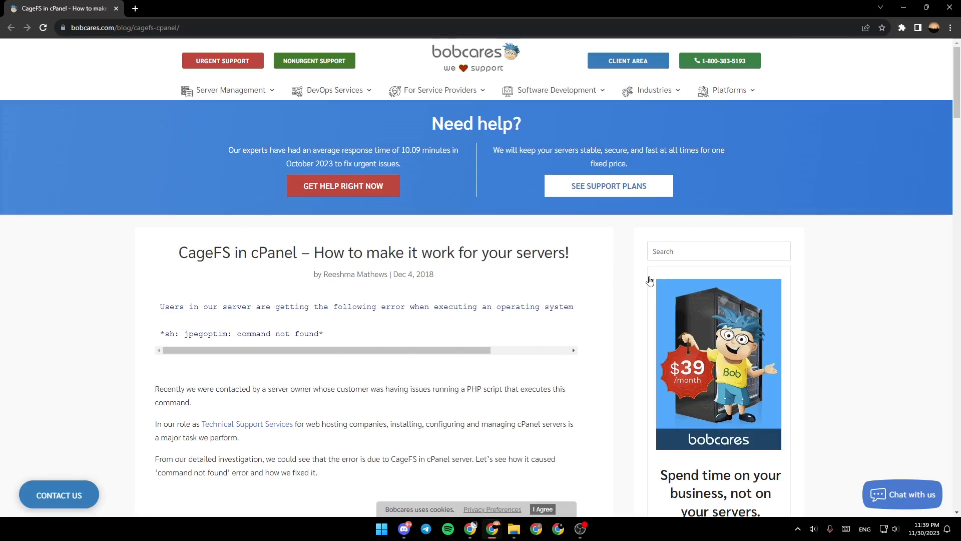
mouse_move(259, 269)
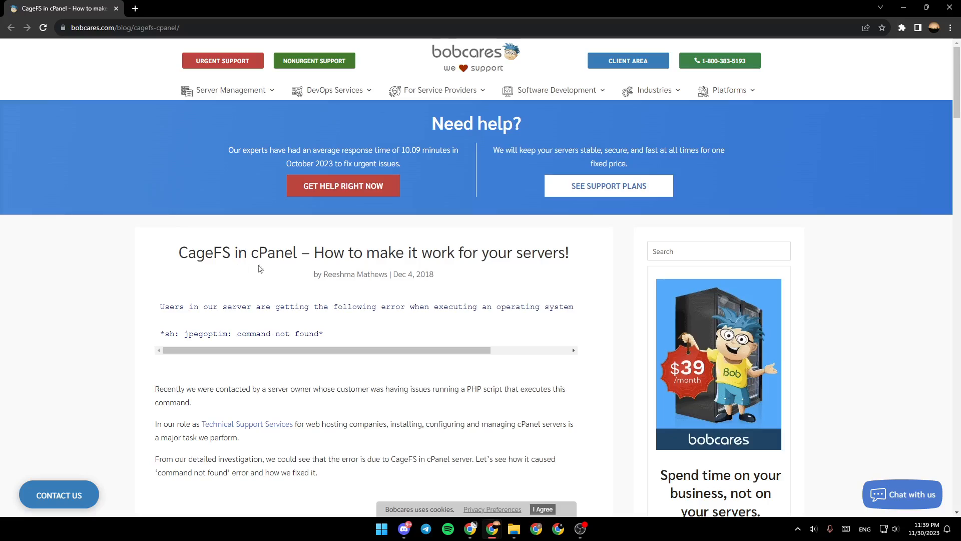
mouse_move(469, 269)
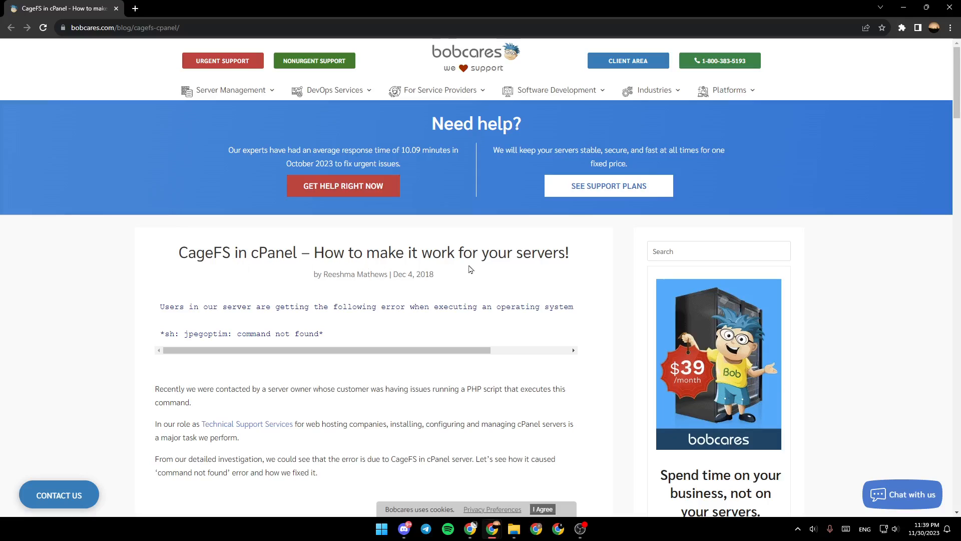
scroll(down, 3)
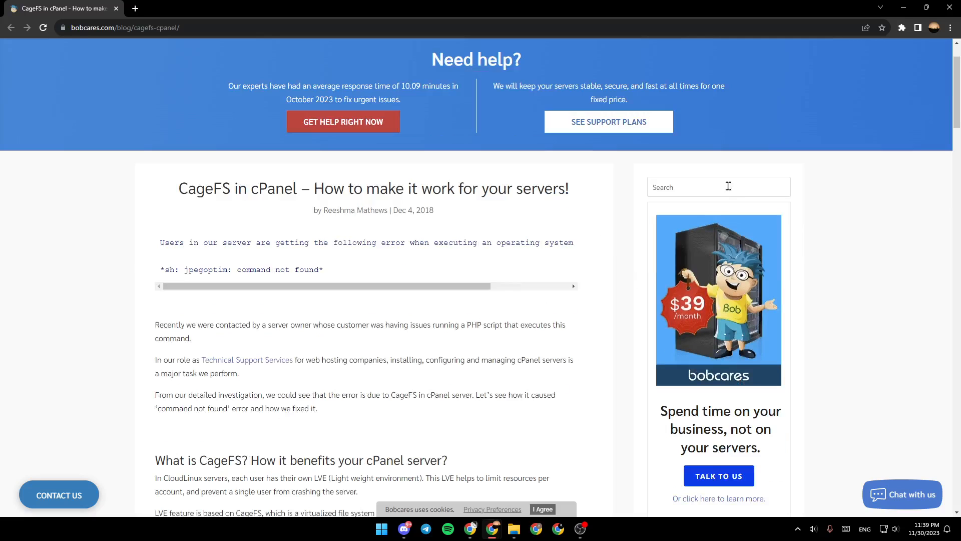
scroll(down, 3)
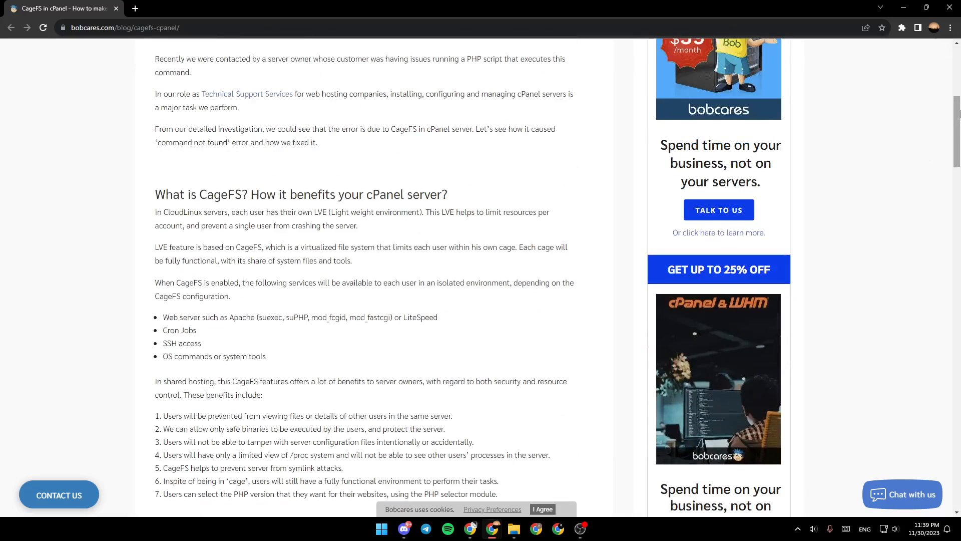
scroll(down, 3)
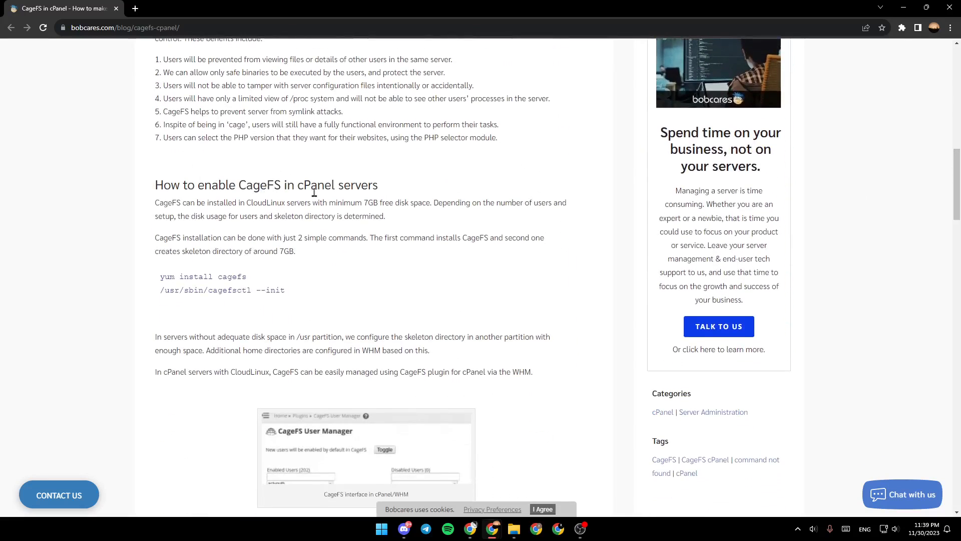
mouse_move(164, 205)
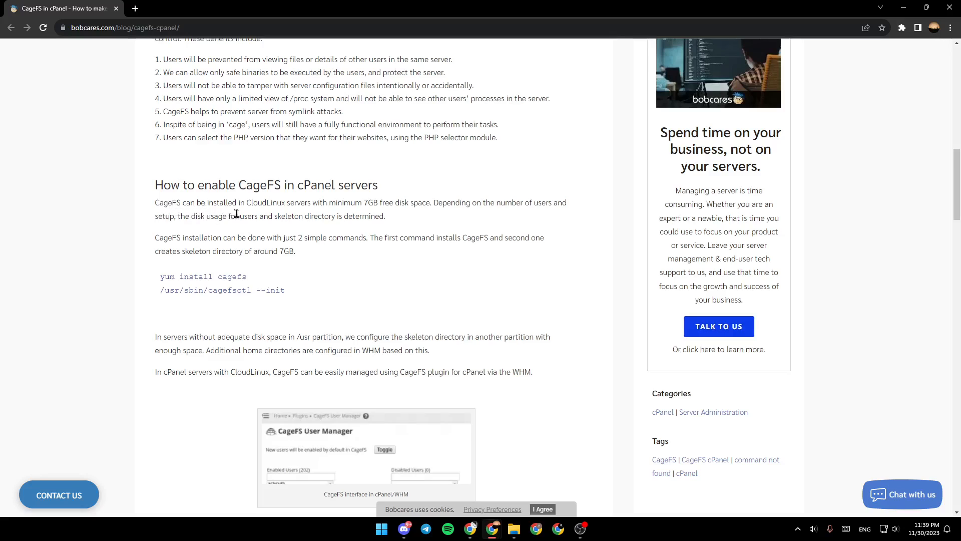
mouse_move(345, 214)
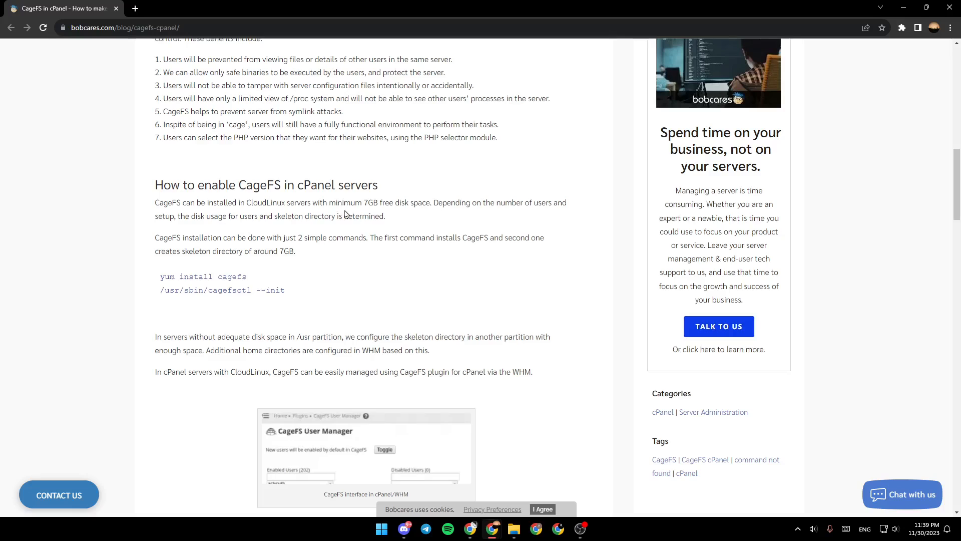
mouse_move(381, 205)
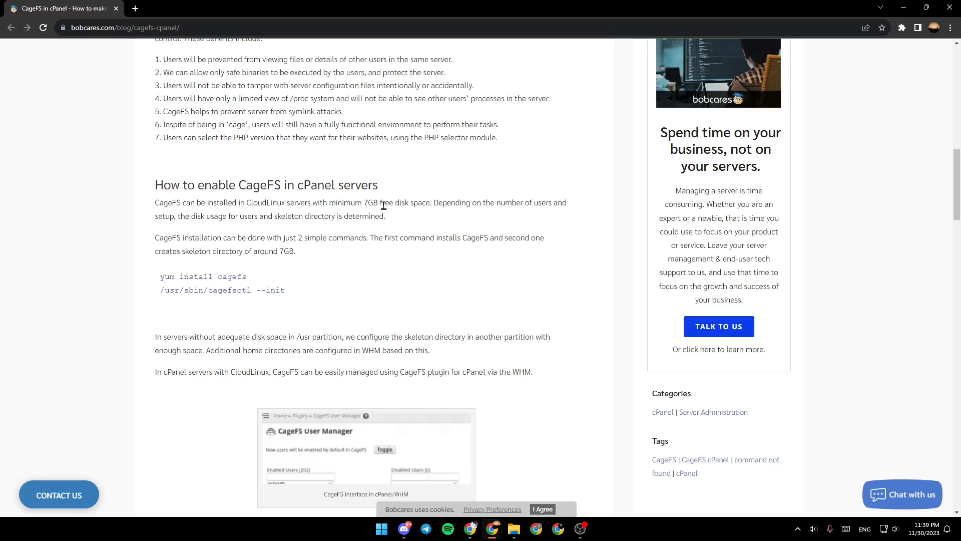
mouse_move(493, 197)
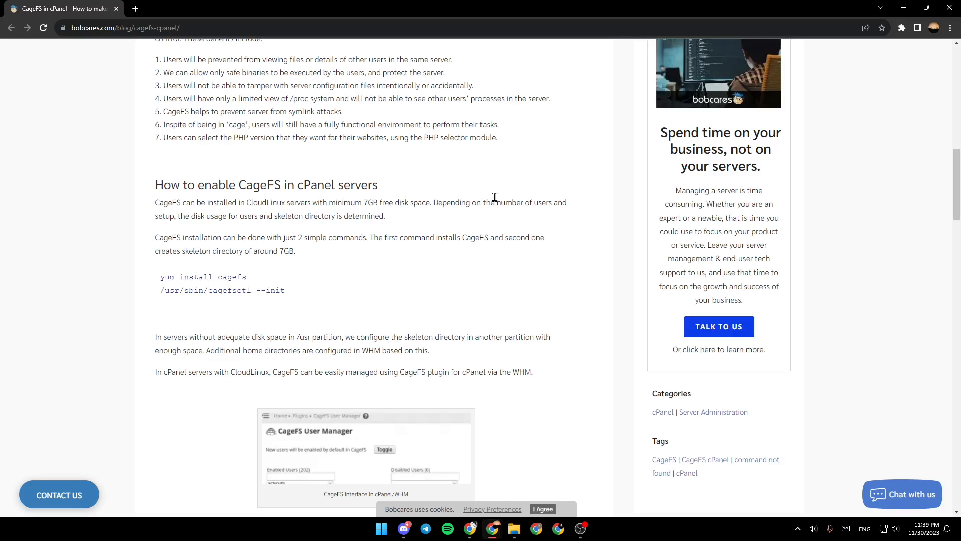
mouse_move(168, 220)
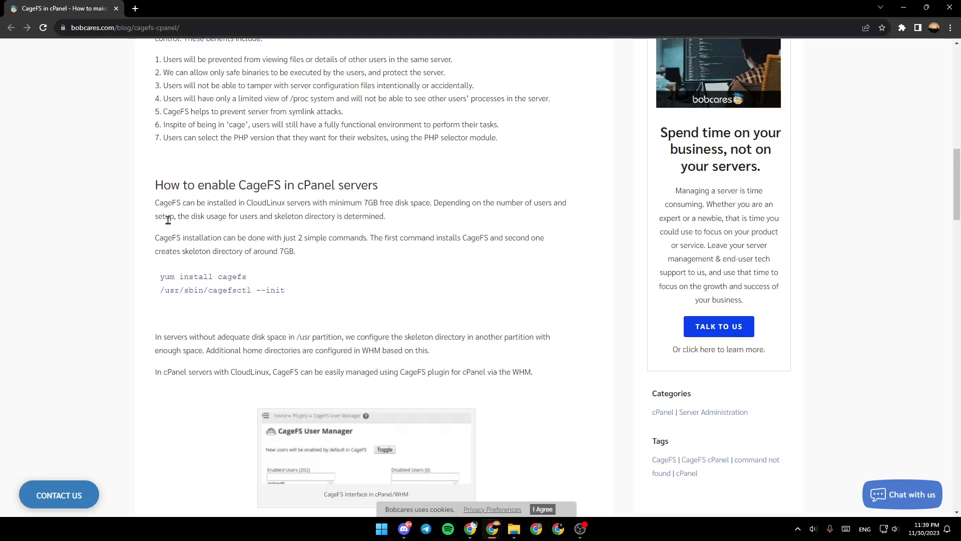
mouse_move(238, 228)
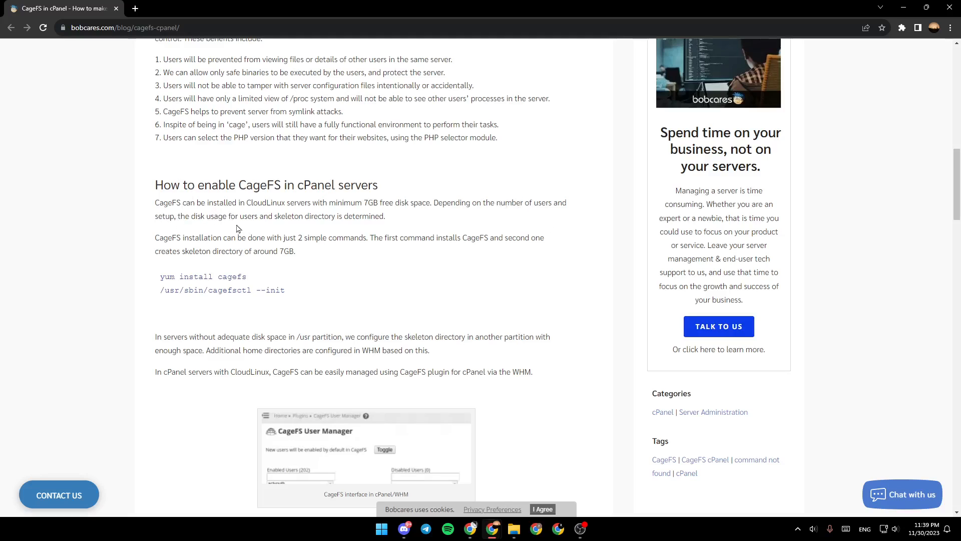
mouse_move(313, 229)
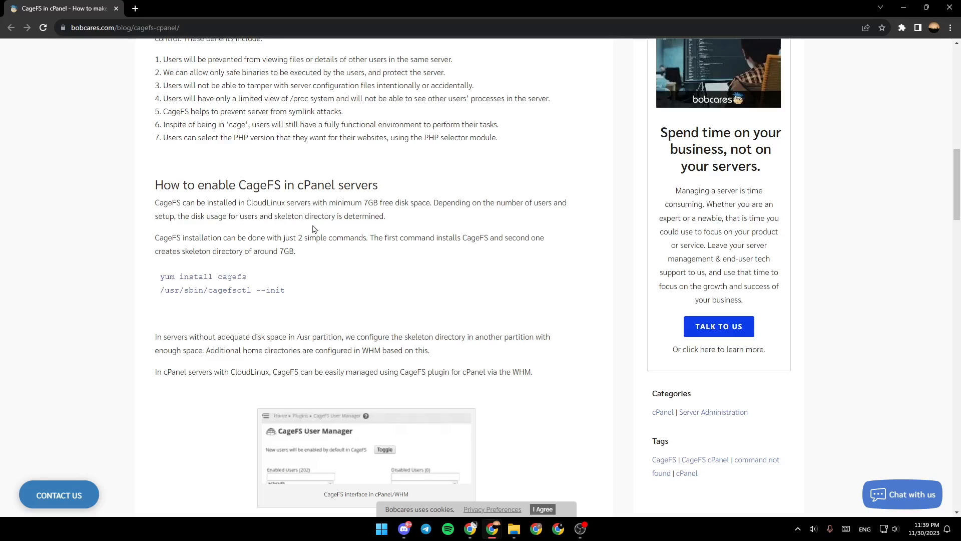
mouse_move(145, 244)
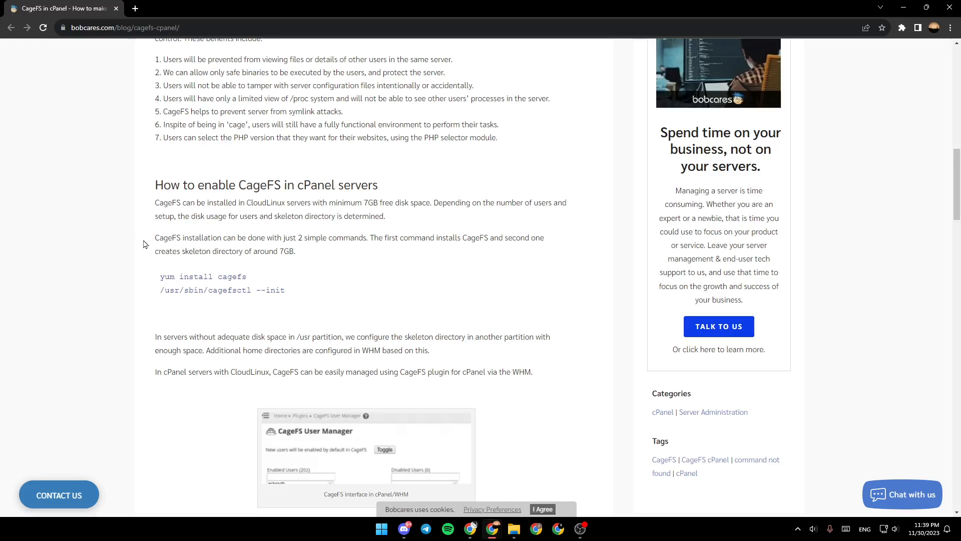
mouse_move(211, 248)
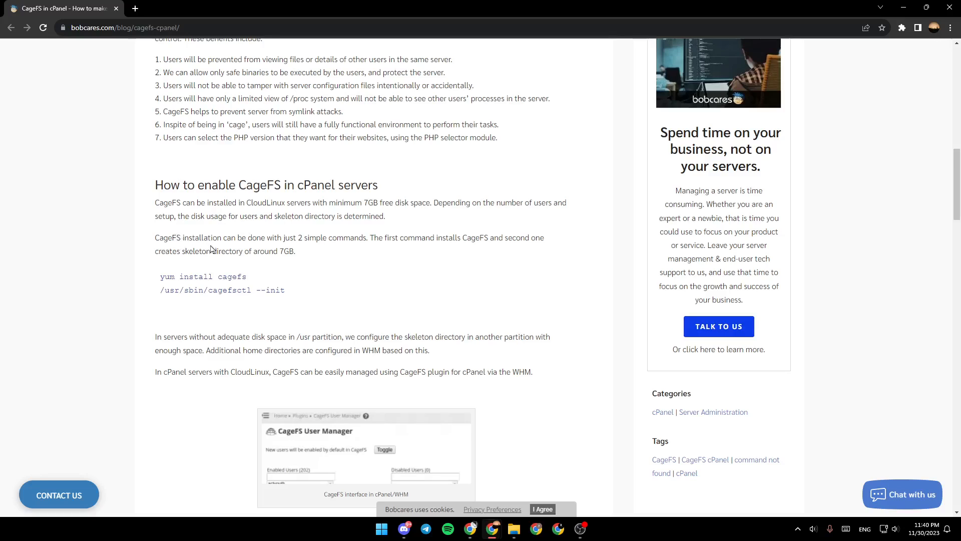
mouse_move(310, 242)
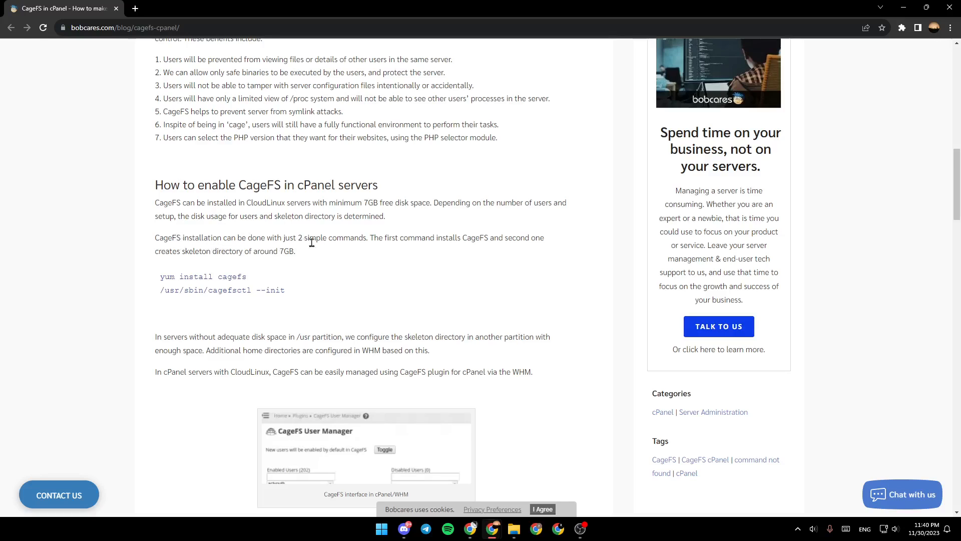
mouse_move(417, 239)
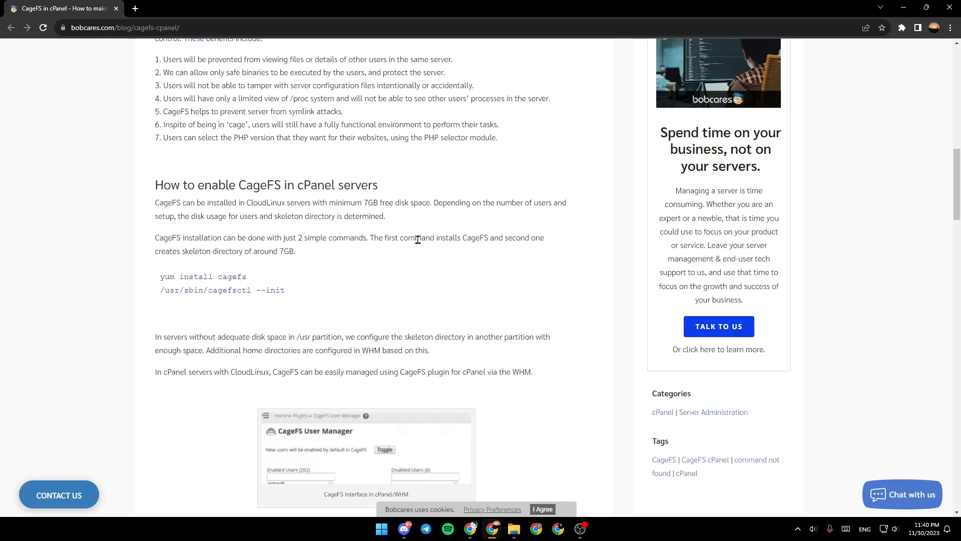
mouse_move(496, 249)
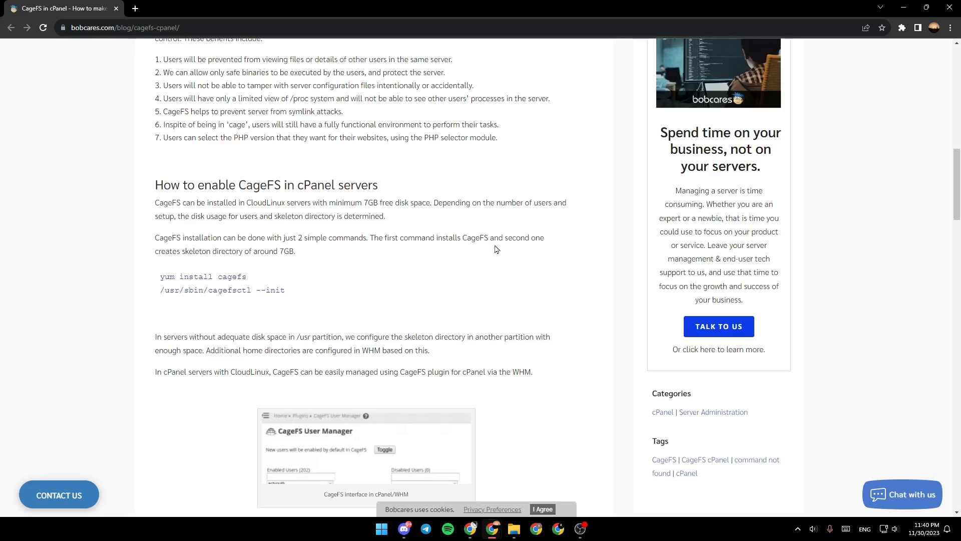
mouse_move(188, 253)
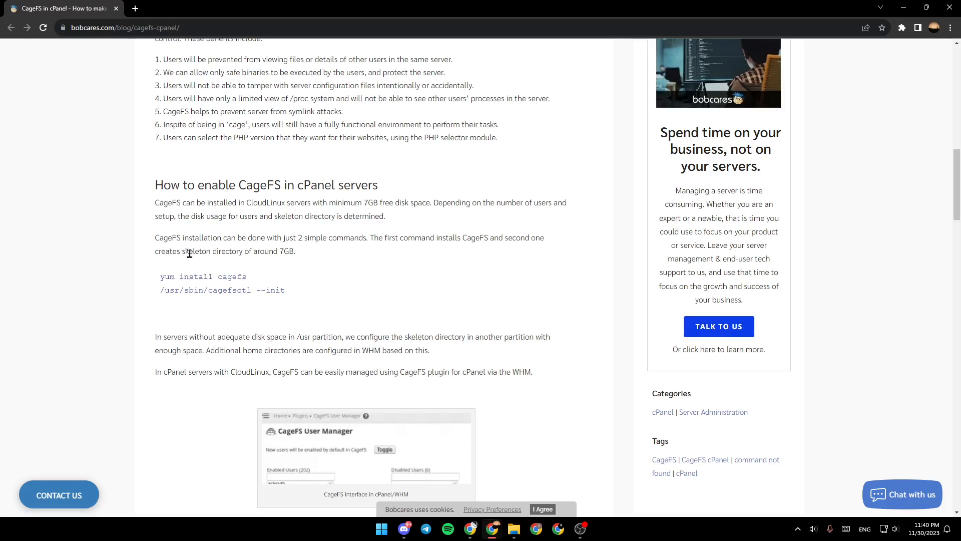
mouse_move(294, 253)
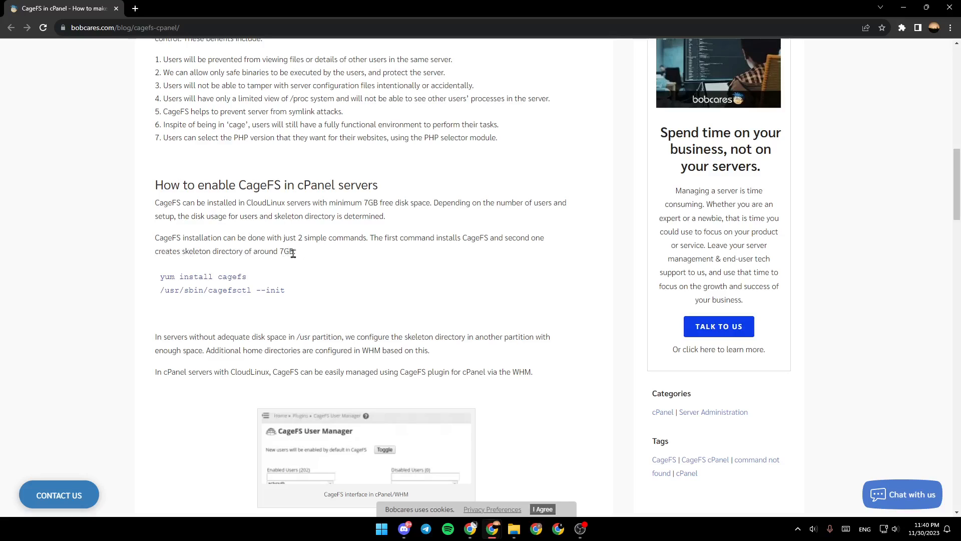
mouse_move(166, 337)
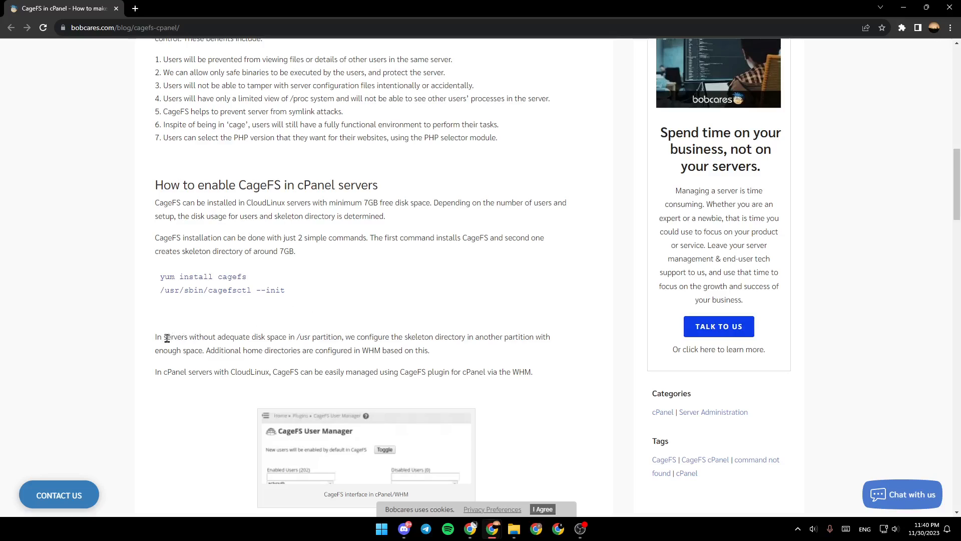
mouse_move(231, 346)
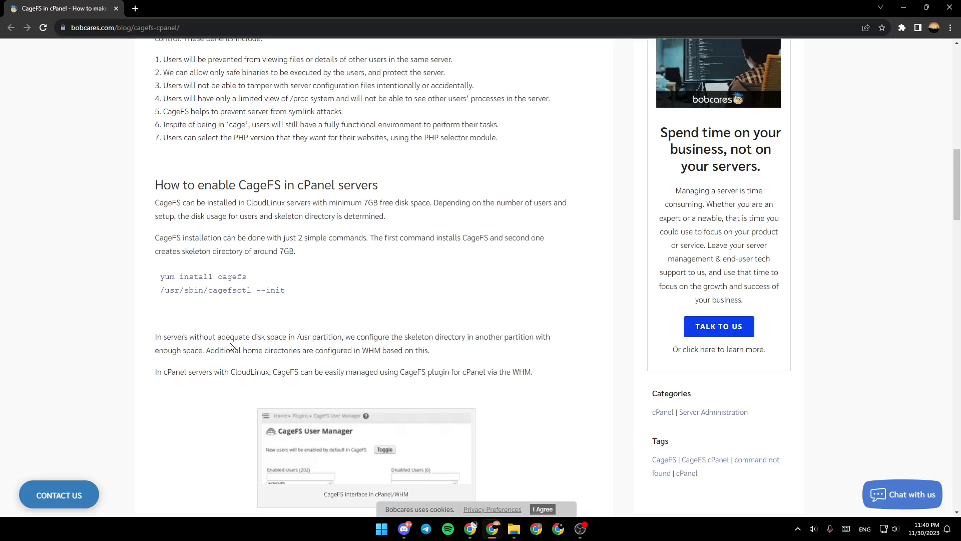
mouse_move(308, 337)
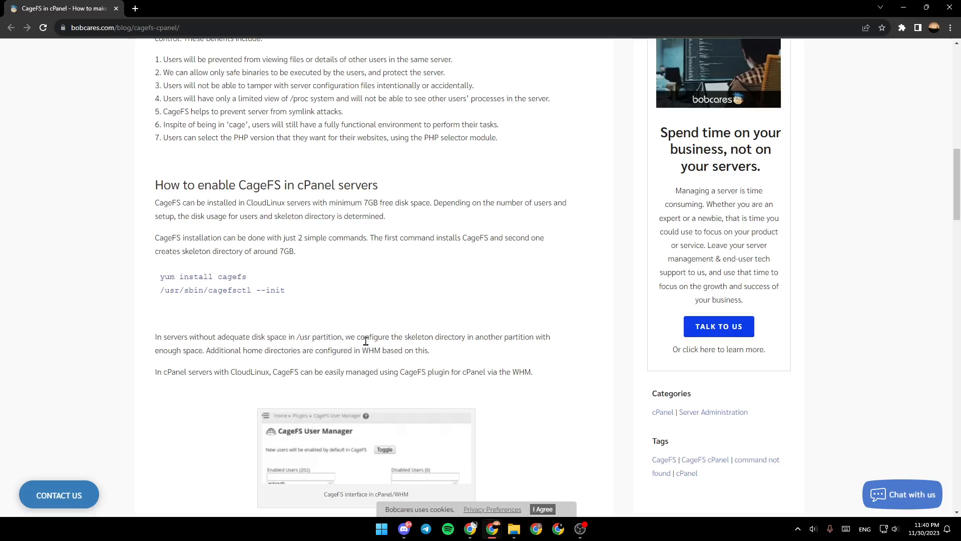
mouse_move(514, 339)
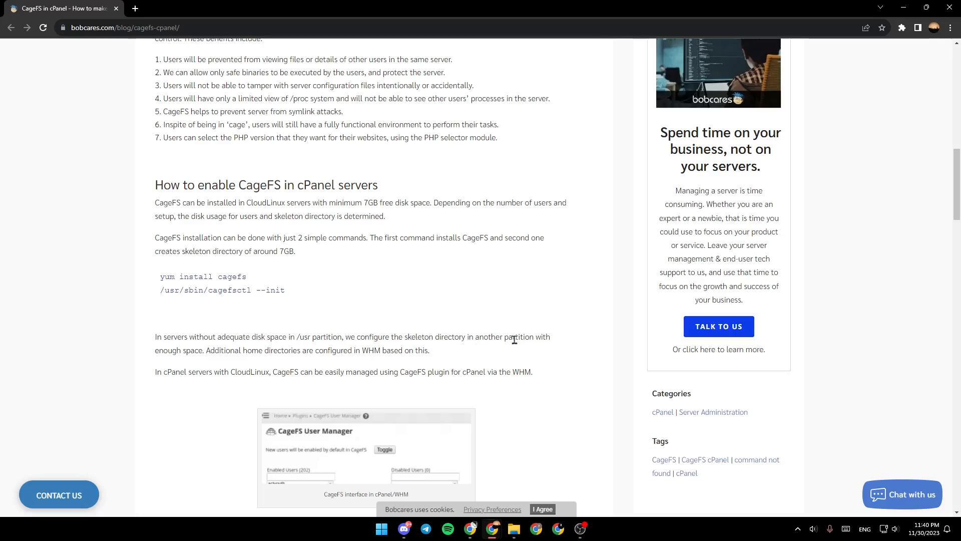
mouse_move(196, 355)
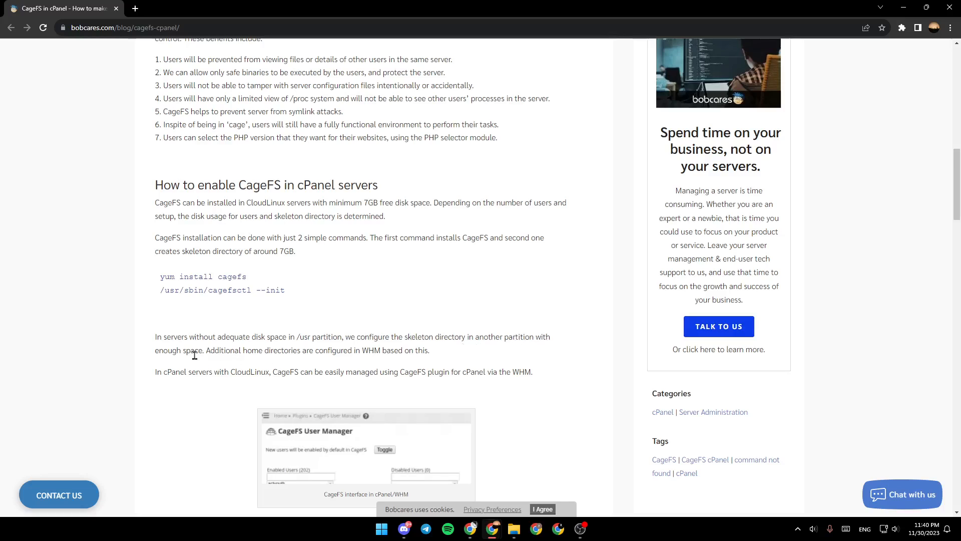
mouse_move(263, 361)
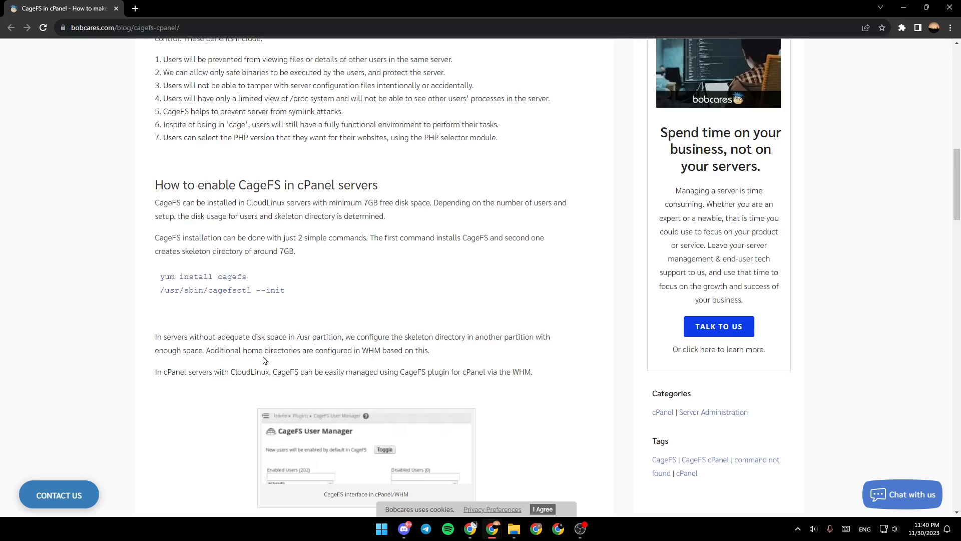
mouse_move(349, 360)
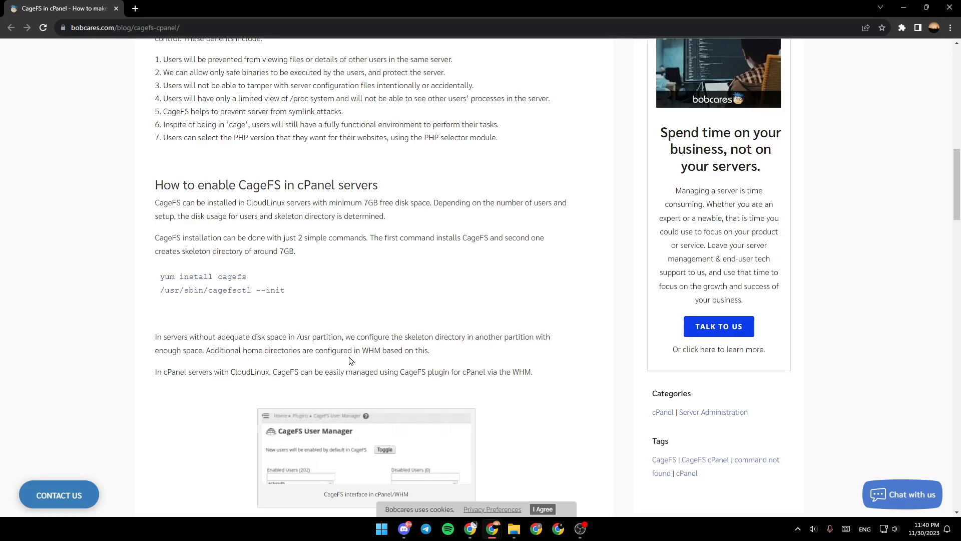
mouse_move(383, 350)
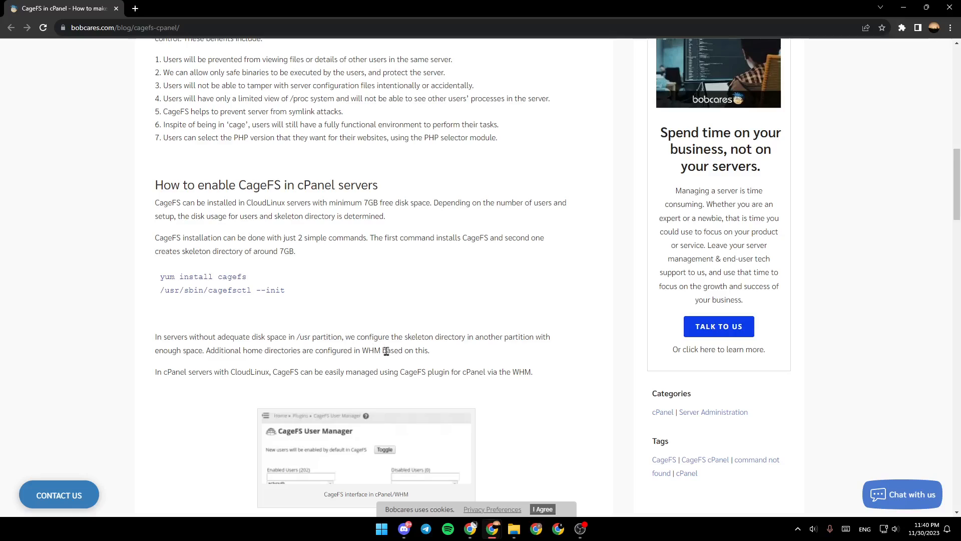
mouse_move(170, 374)
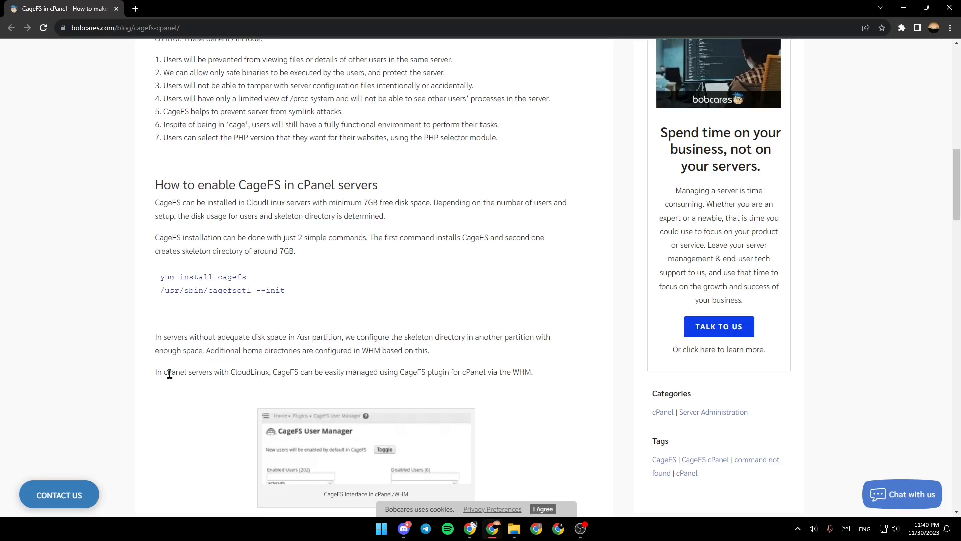
mouse_move(241, 375)
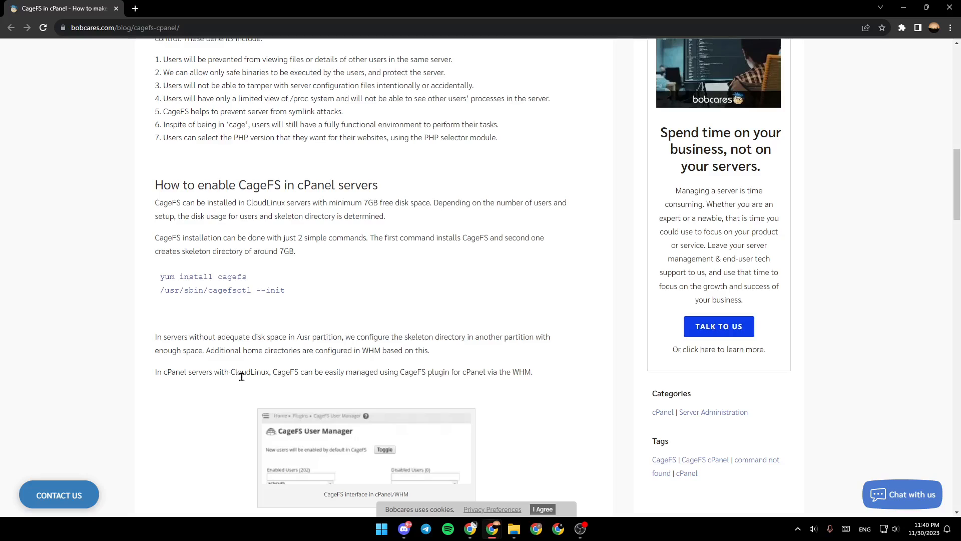
mouse_move(322, 387)
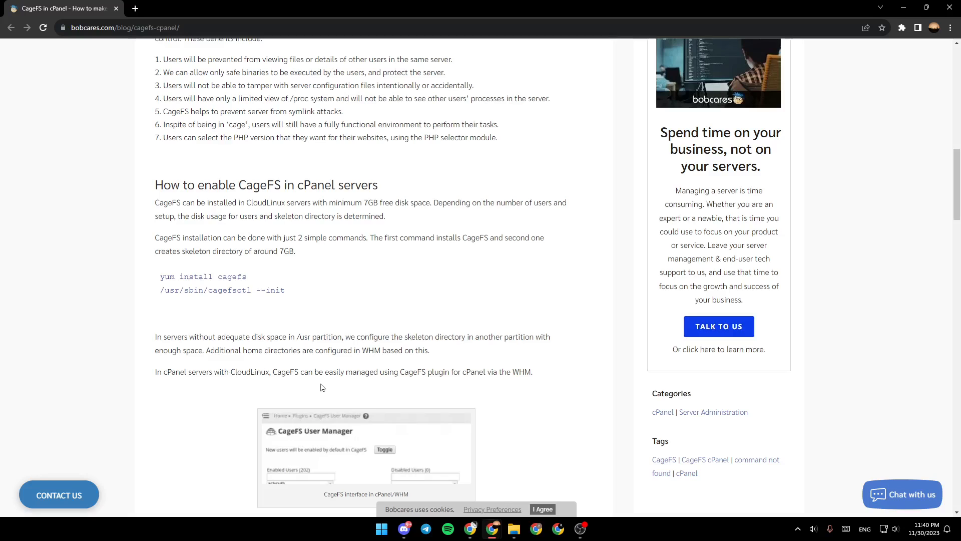
mouse_move(427, 382)
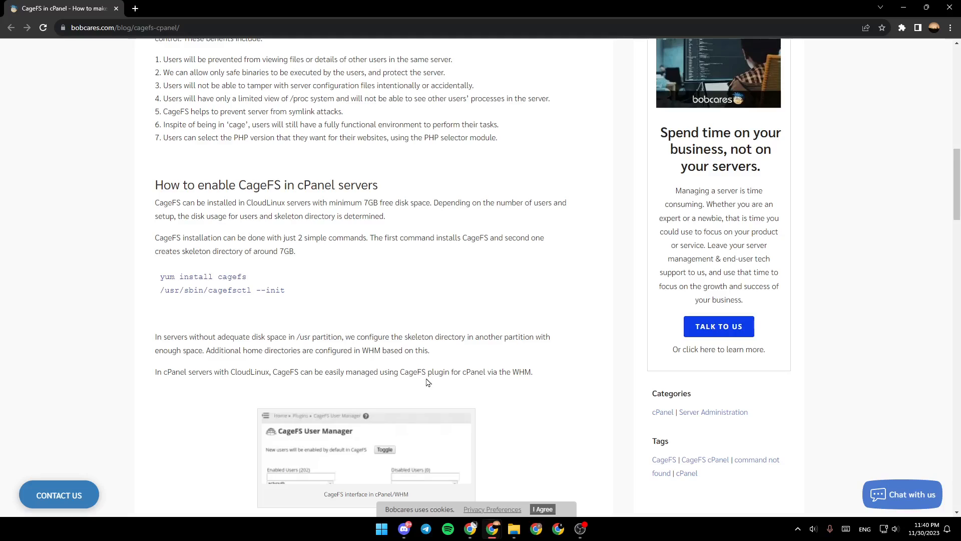
mouse_move(500, 373)
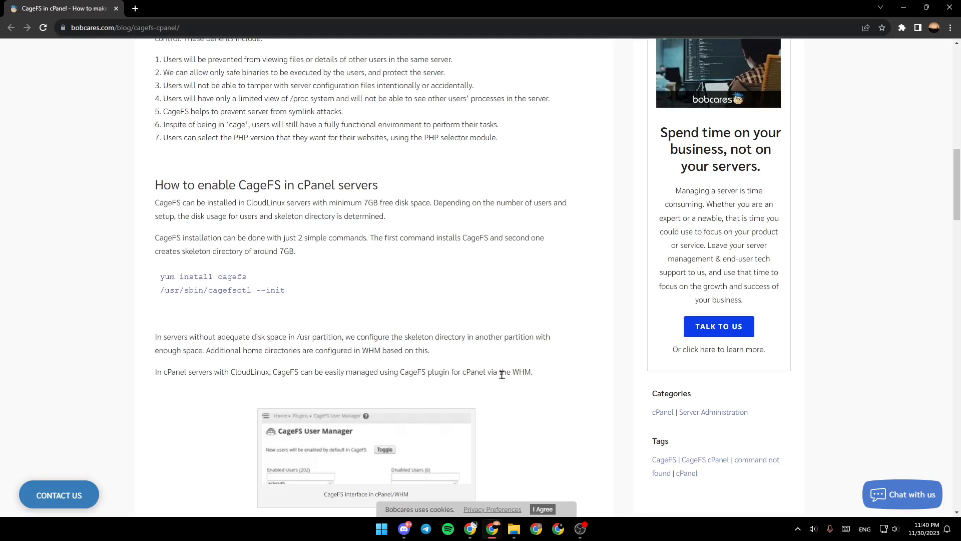
mouse_move(550, 387)
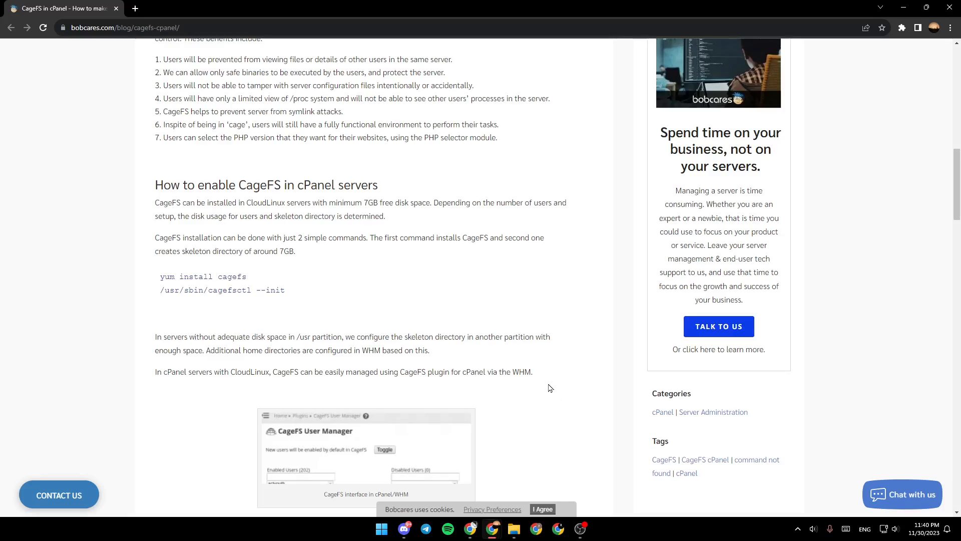
scroll(down, 3)
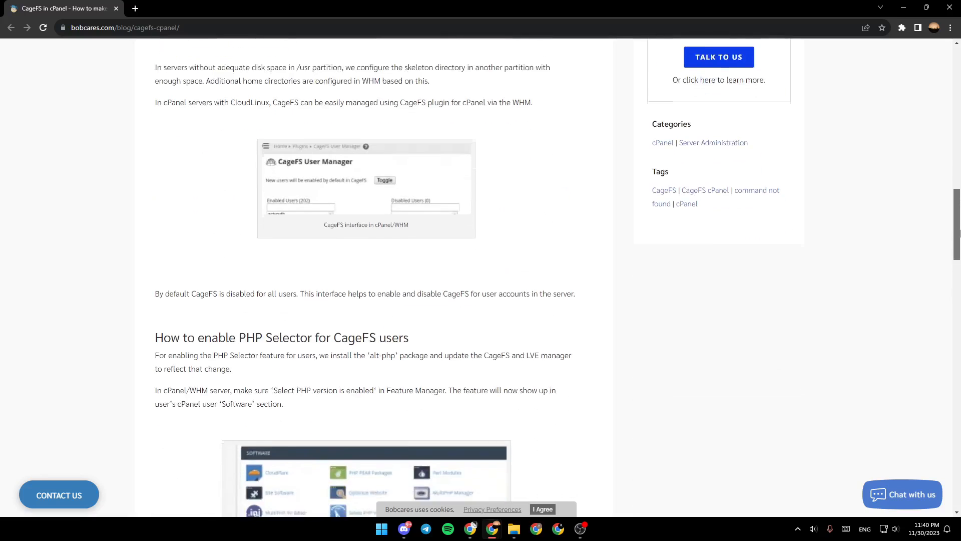
scroll(down, 3)
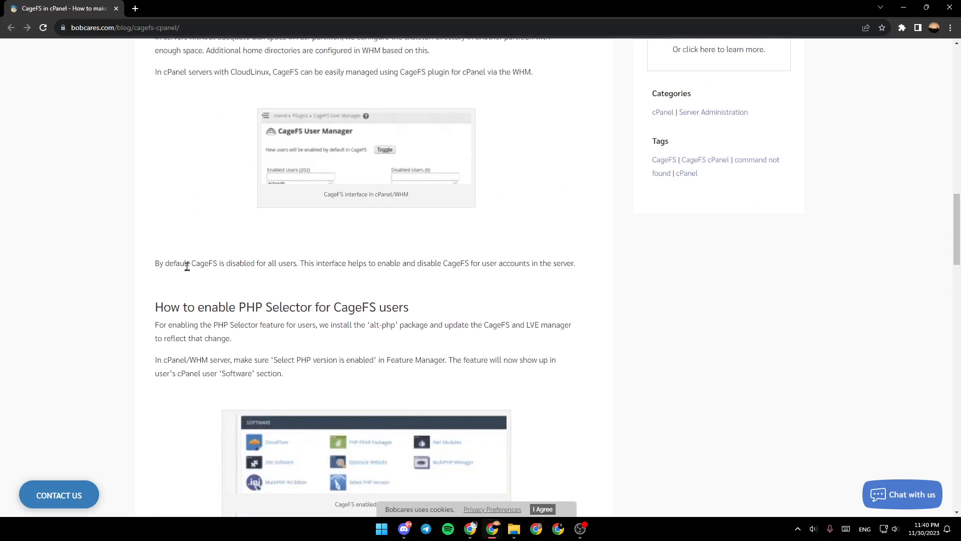
mouse_move(307, 277)
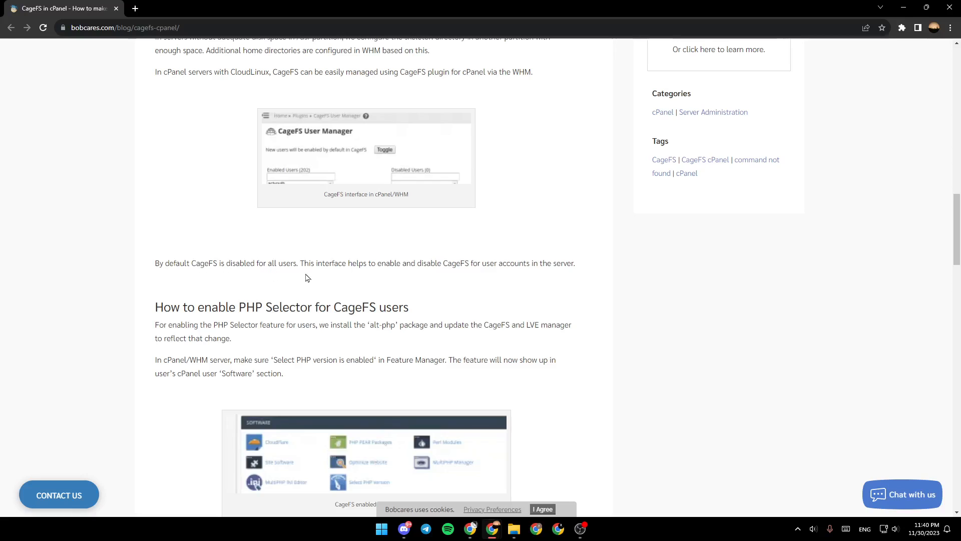
mouse_move(379, 267)
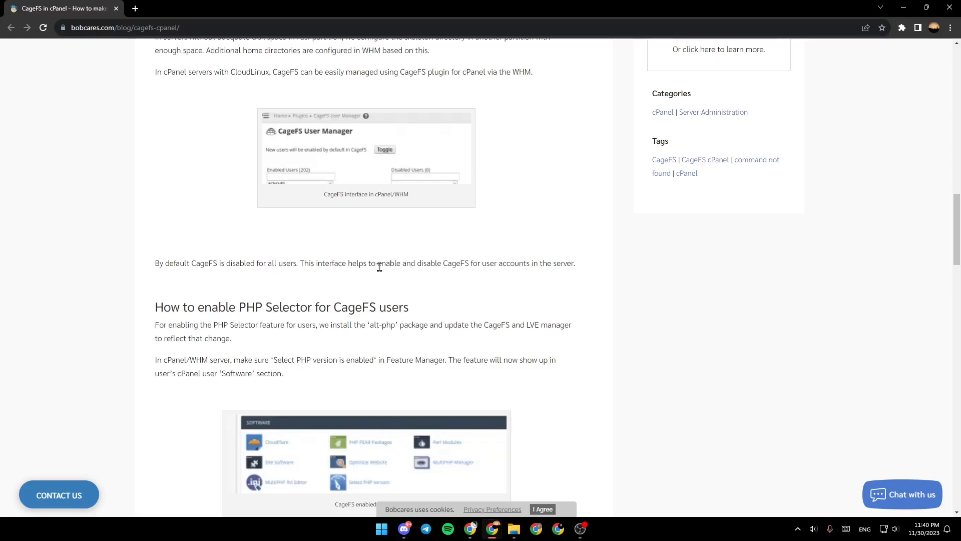
mouse_move(473, 272)
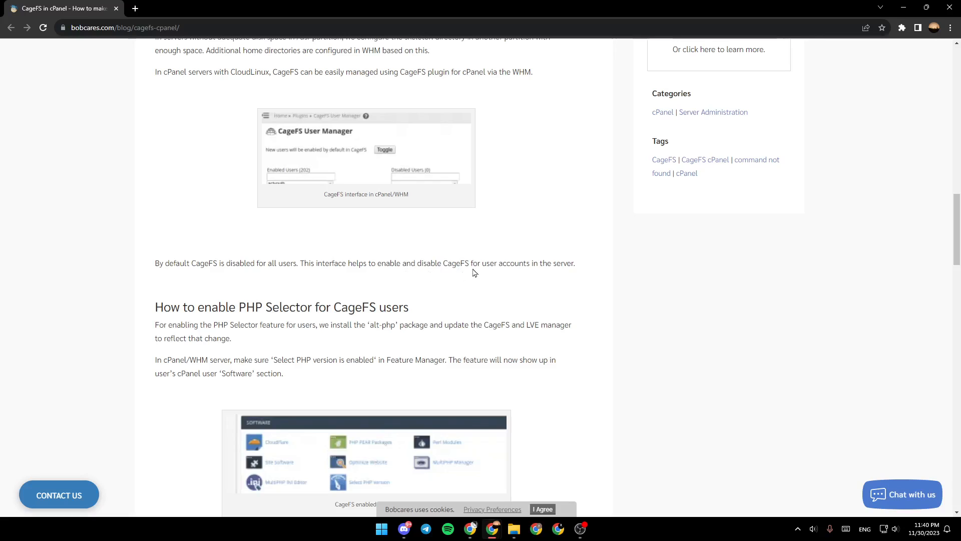
mouse_move(542, 276)
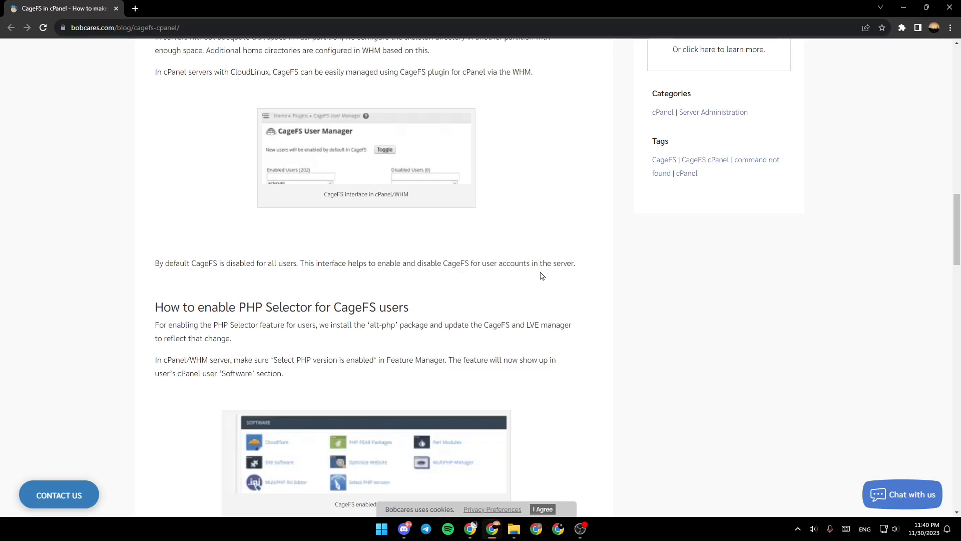
scroll(down, 3)
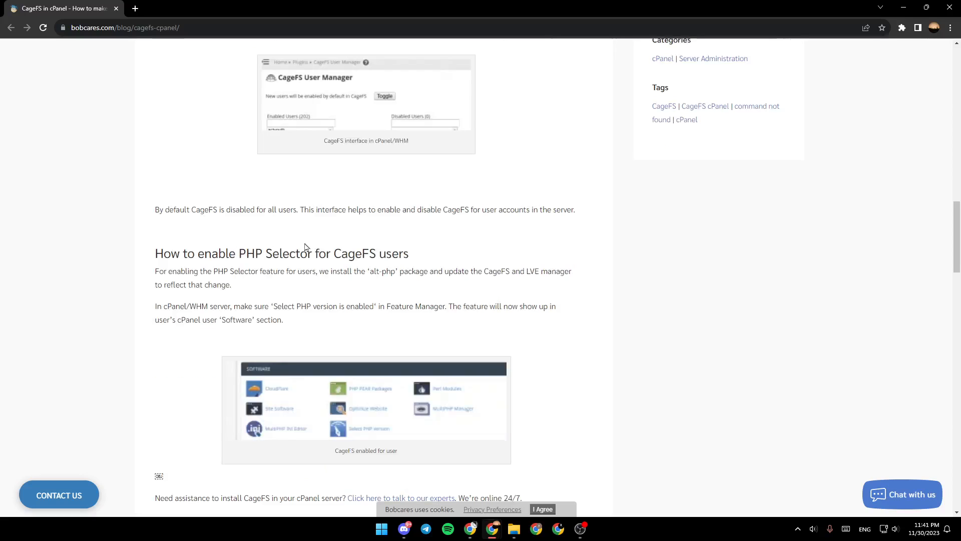
mouse_move(255, 253)
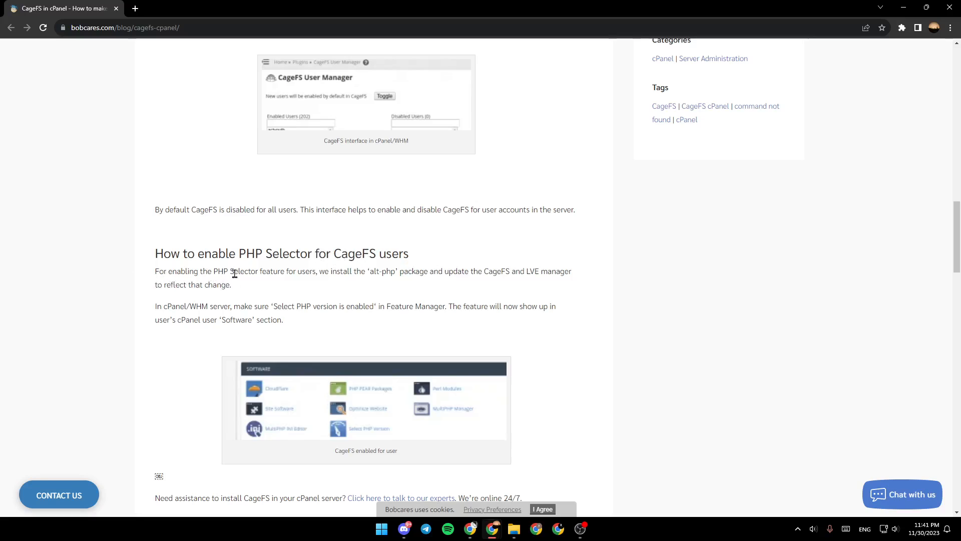
mouse_move(308, 285)
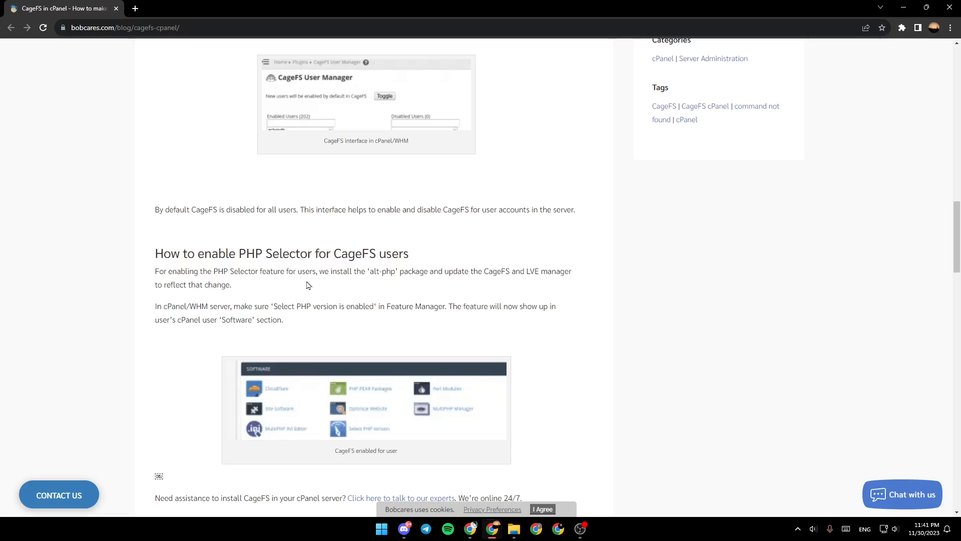
mouse_move(389, 273)
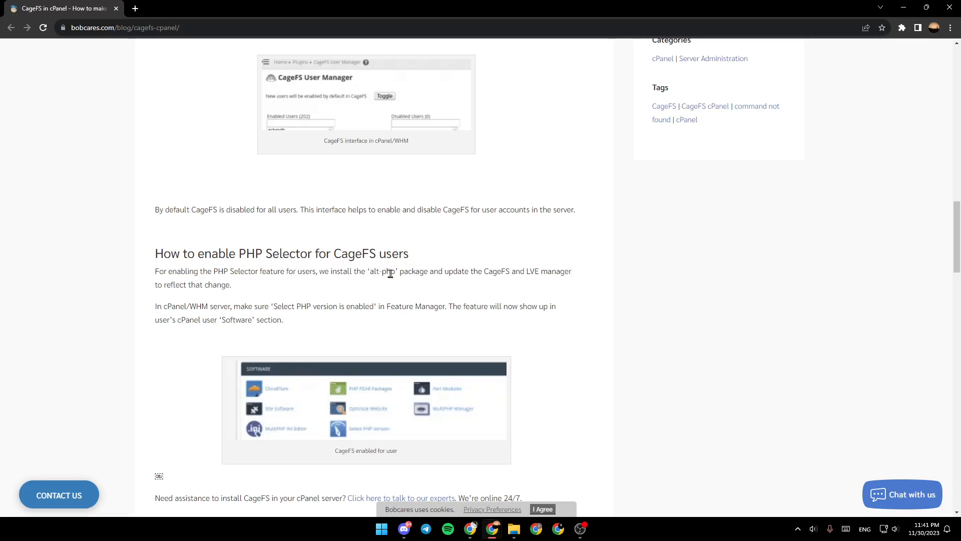
mouse_move(493, 272)
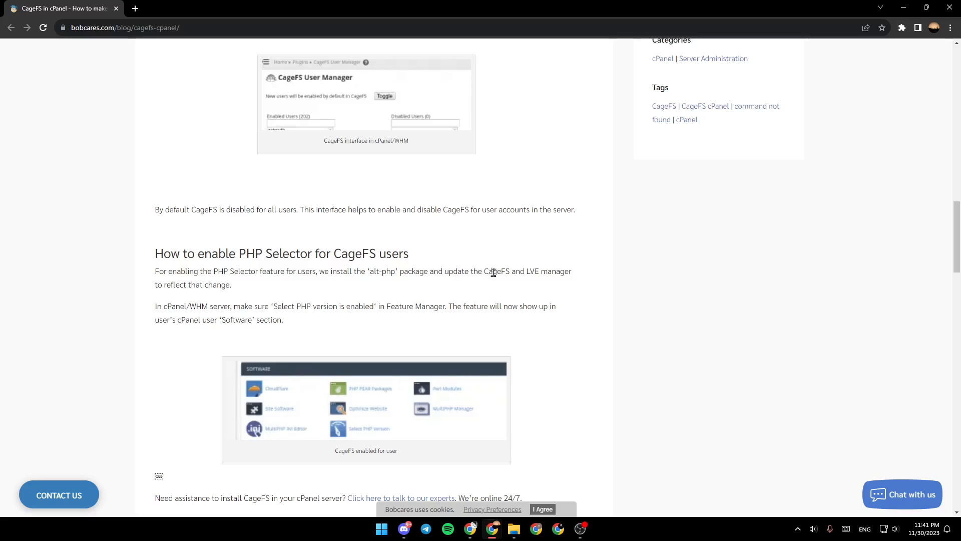
mouse_move(537, 272)
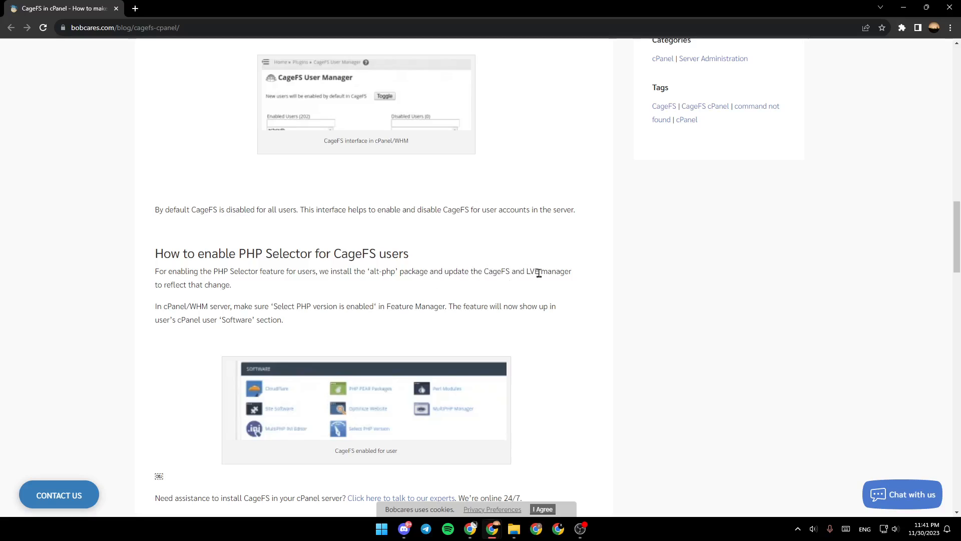
mouse_move(248, 283)
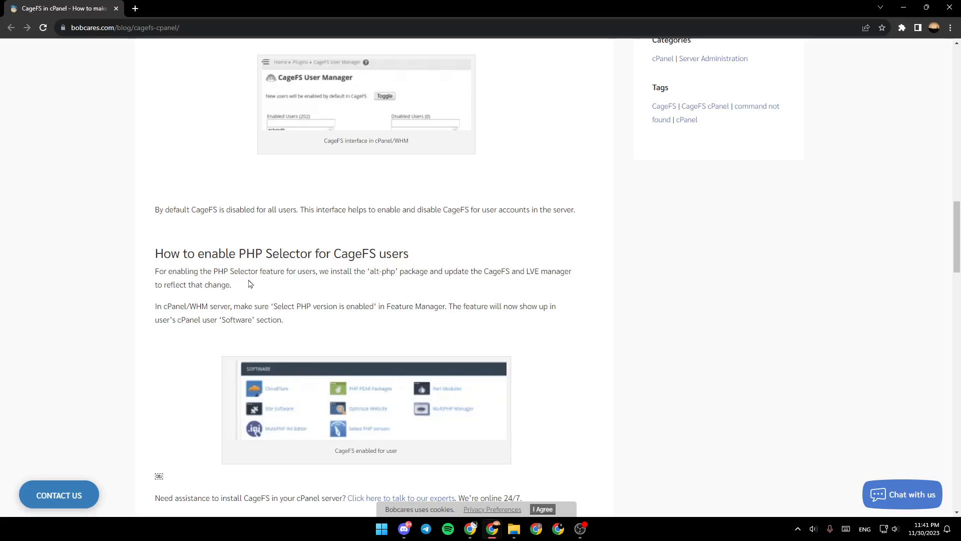
mouse_move(223, 316)
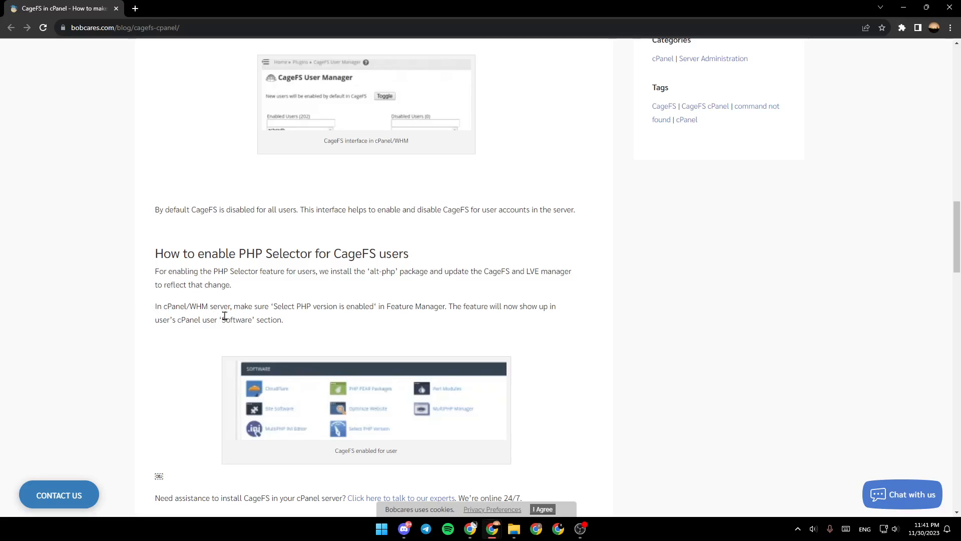
mouse_move(255, 311)
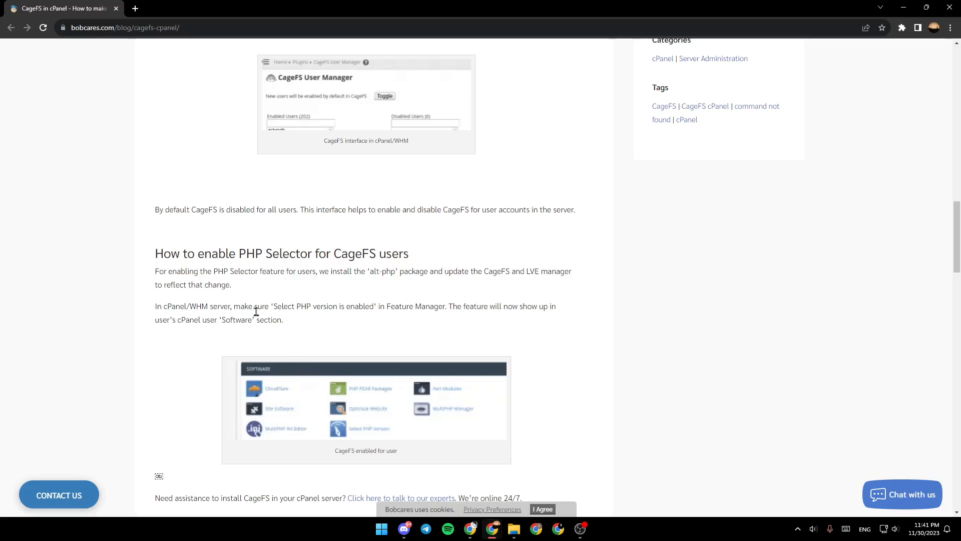
mouse_move(377, 323)
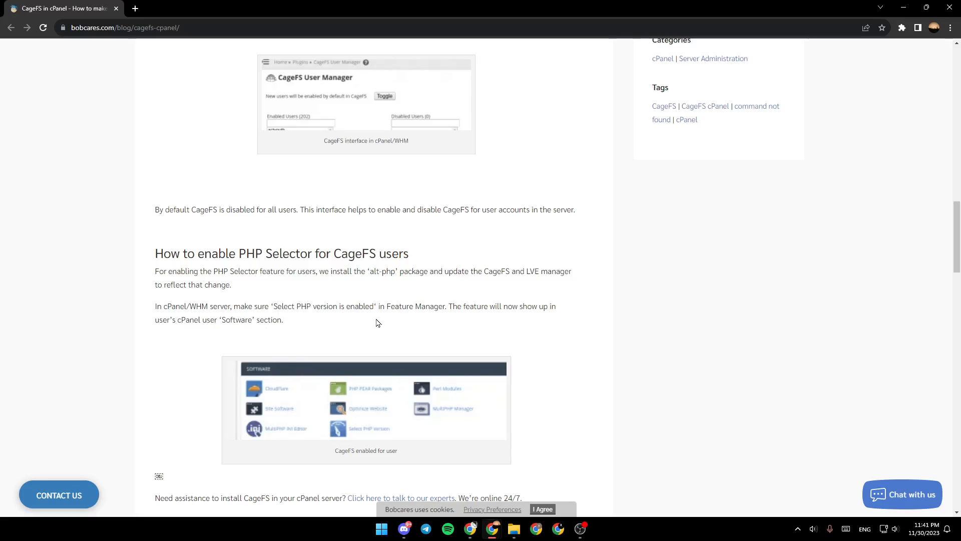
mouse_move(477, 331)
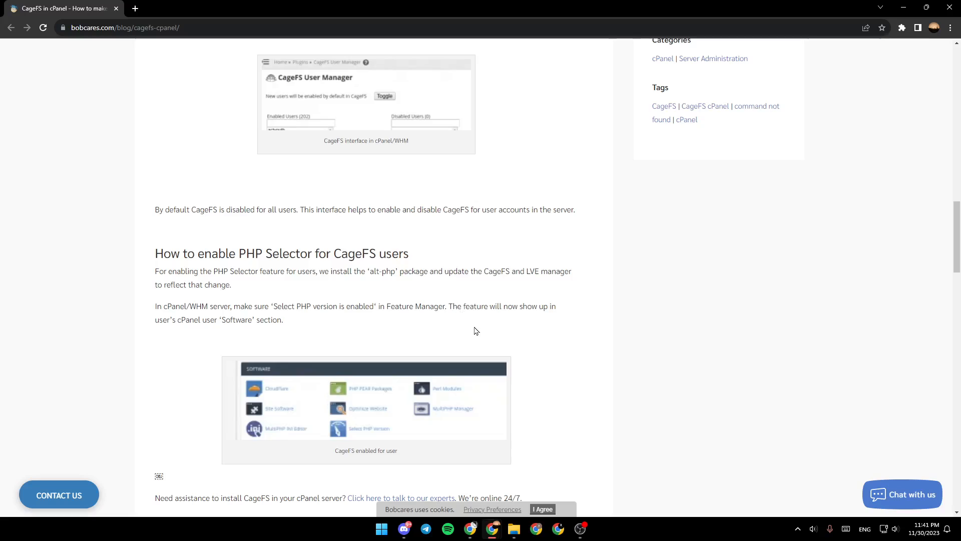
mouse_move(560, 319)
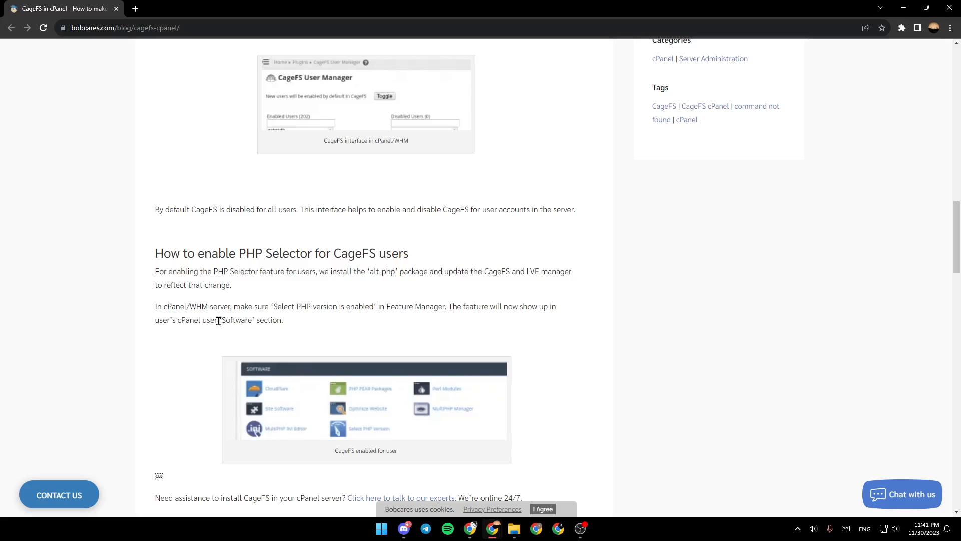
mouse_move(427, 366)
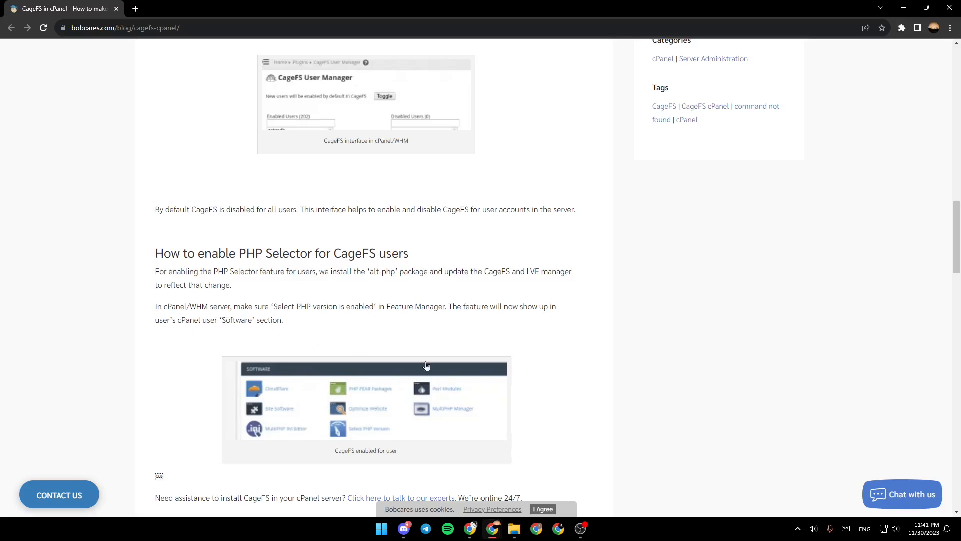
mouse_move(755, 363)
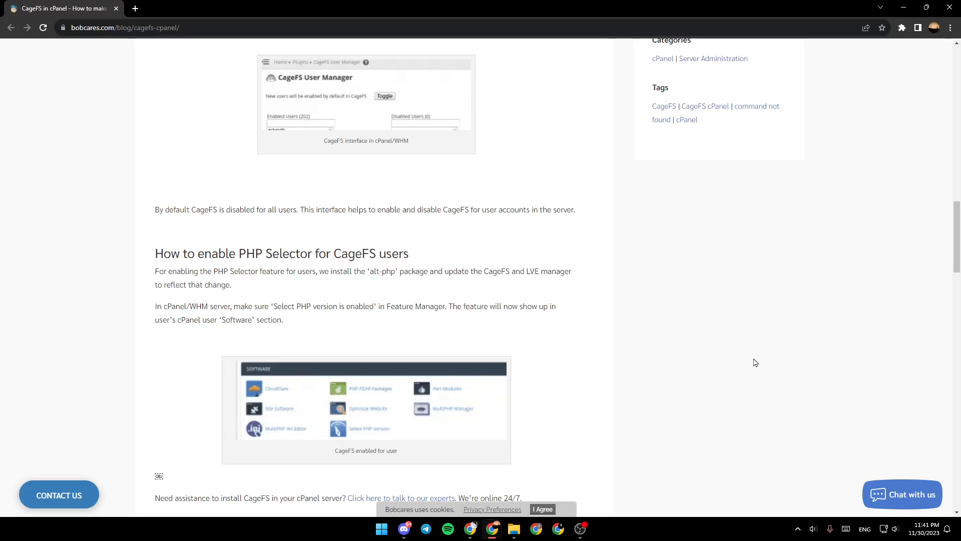